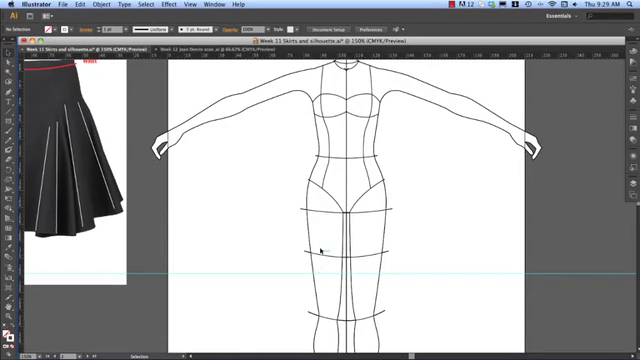
mouse_move(368, 284)
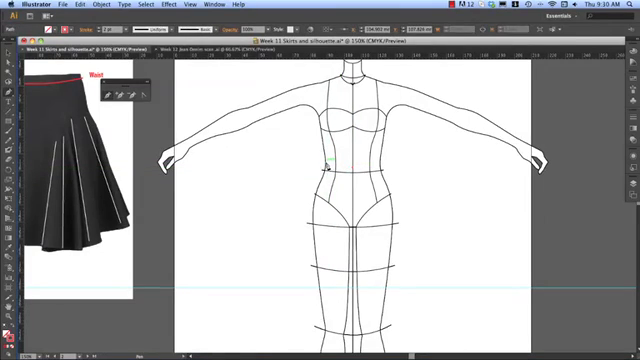
Draw the left skirt half from the waistband out to the slanted hem with the Pen tool
drag(324, 168, 352, 164)
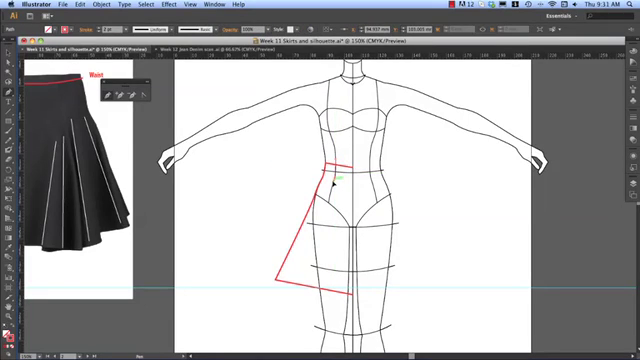
drag(336, 180, 324, 216)
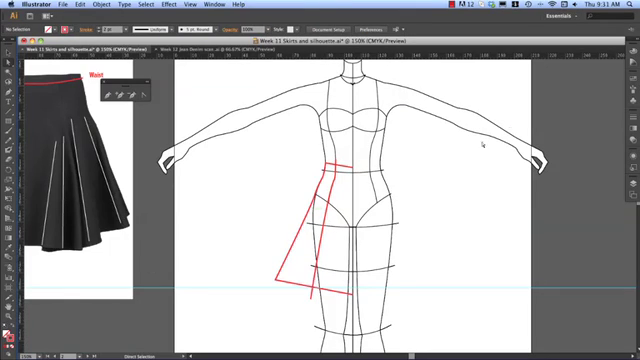
mouse_move(312, 160)
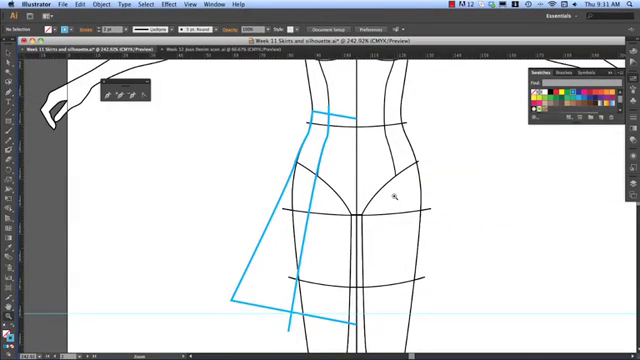
Reflect the half skirt on the vertical axis as a copy and place it to form the full skirt
click(356, 144)
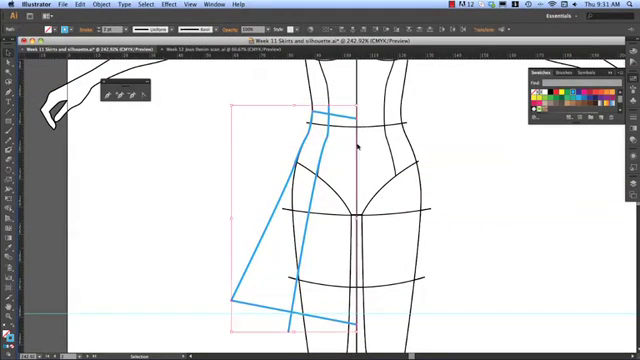
right_click(356, 144)
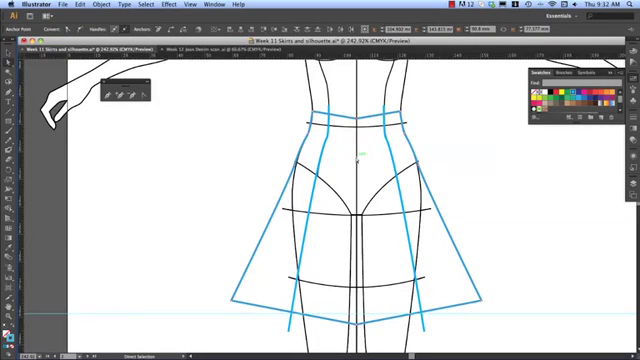
right_click(360, 156)
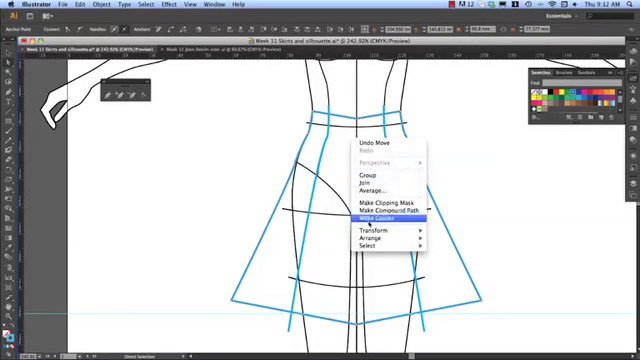
click(372, 188)
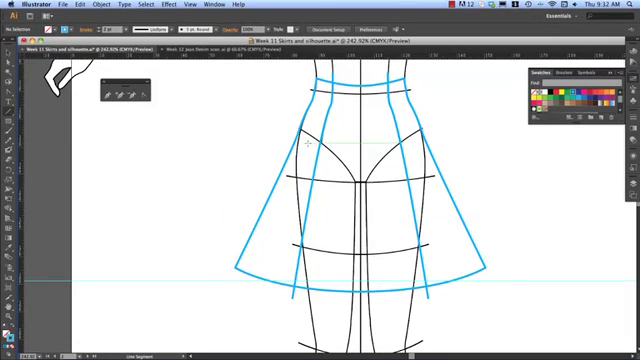
Draw a panel line from the waistband down to the hem inside the skirt outline
drag(310, 144, 270, 276)
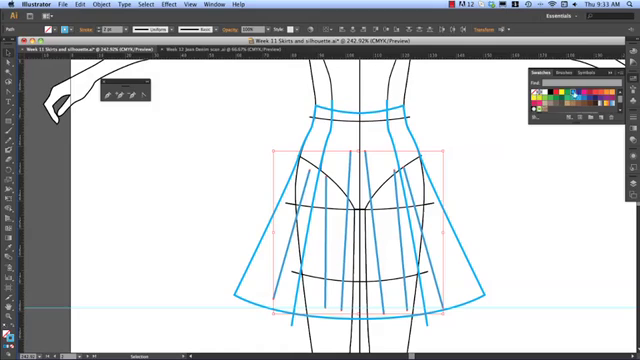
mouse_move(570, 92)
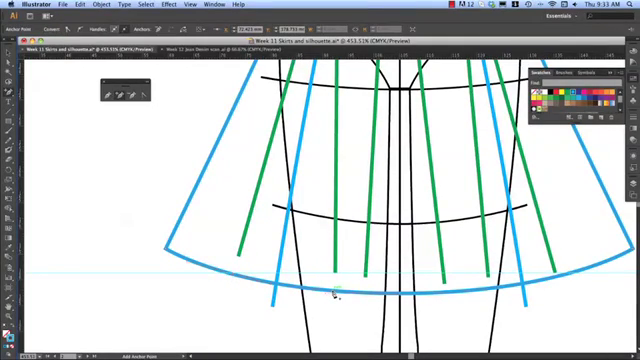
mouse_move(516, 304)
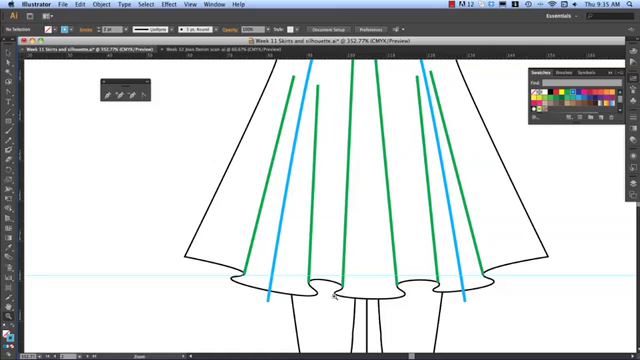
mouse_move(182, 272)
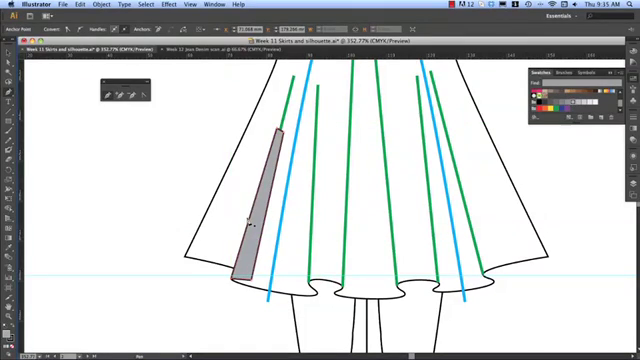
Add grey-filled shadow shapes inside the folds along the front skirt's lower half
right_click(256, 210)
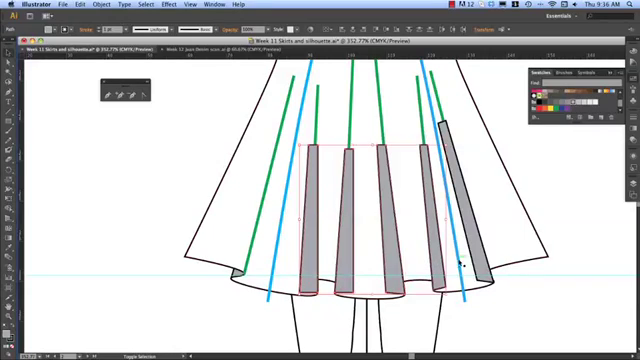
Group the skirt outline, fold lines and grey shading shapes into one object
right_click(462, 262)
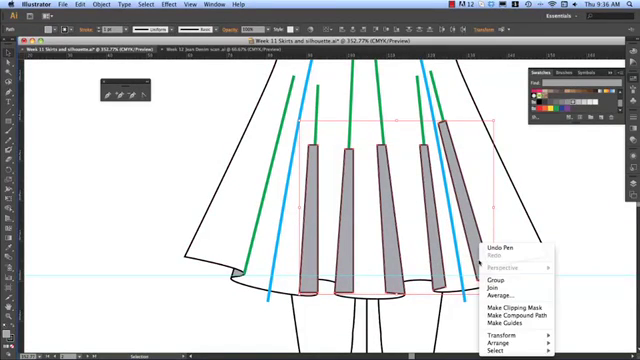
mouse_move(516, 320)
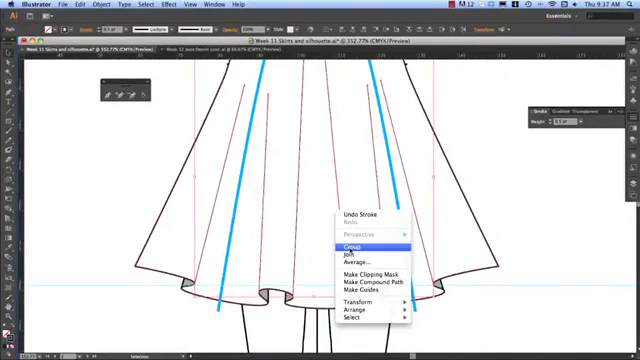
click(348, 244)
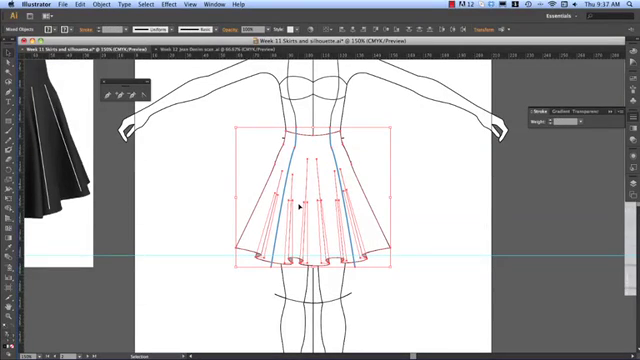
mouse_move(304, 206)
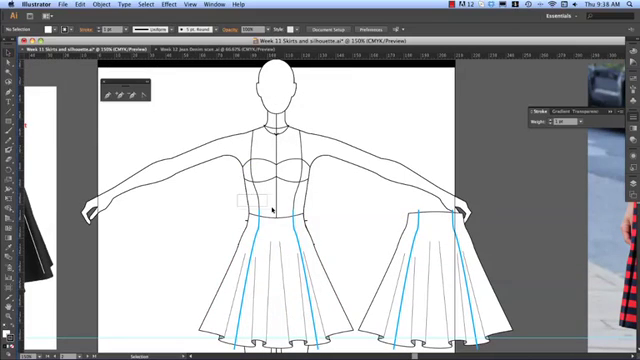
Place a copy of the grouped skirt to the right of the croquis as the back view
click(270, 204)
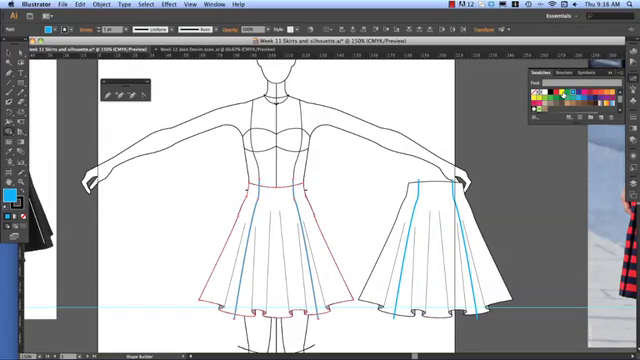
Fill the skirt panels alternately with yellow and blue swatches on both skirts
click(12, 196)
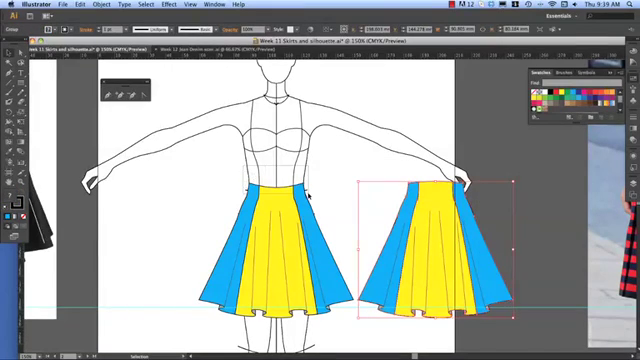
Group the coloured panels, then start restacking them beneath the front skirt's lines via Arrange
right_click(290, 230)
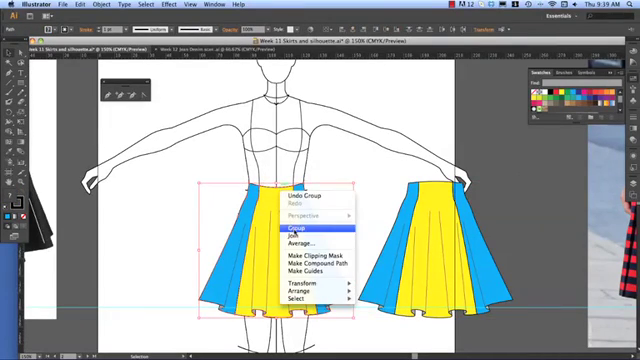
click(292, 232)
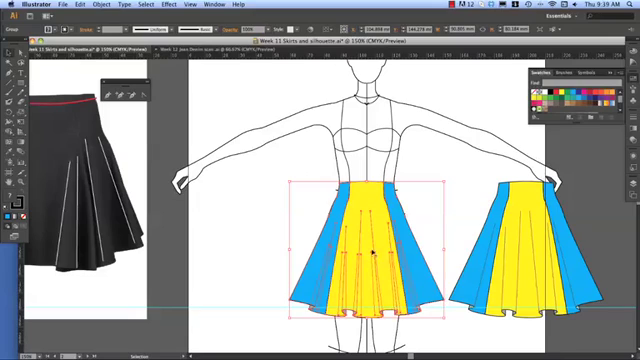
right_click(370, 250)
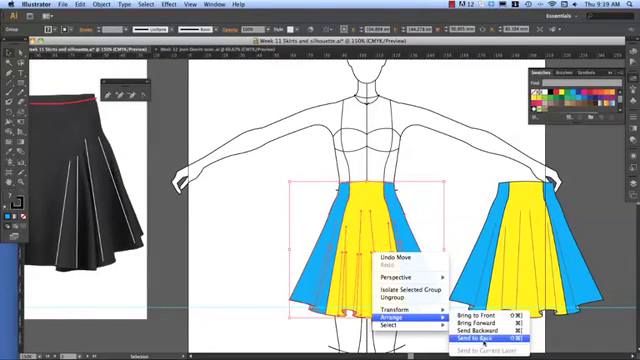